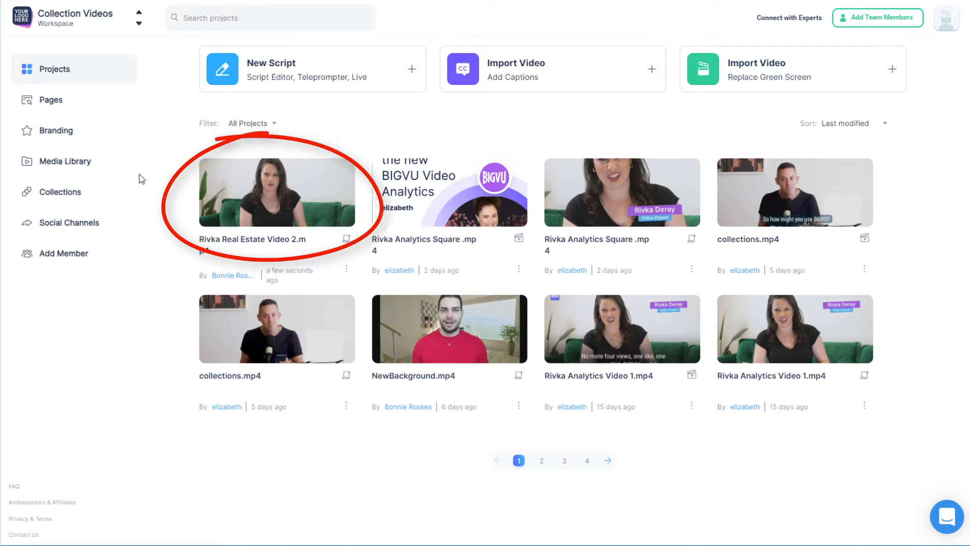
# Open the Rivka Real Estate Video 2.mp4 project and discard the take's styling changes
pyautogui.click(276, 192)
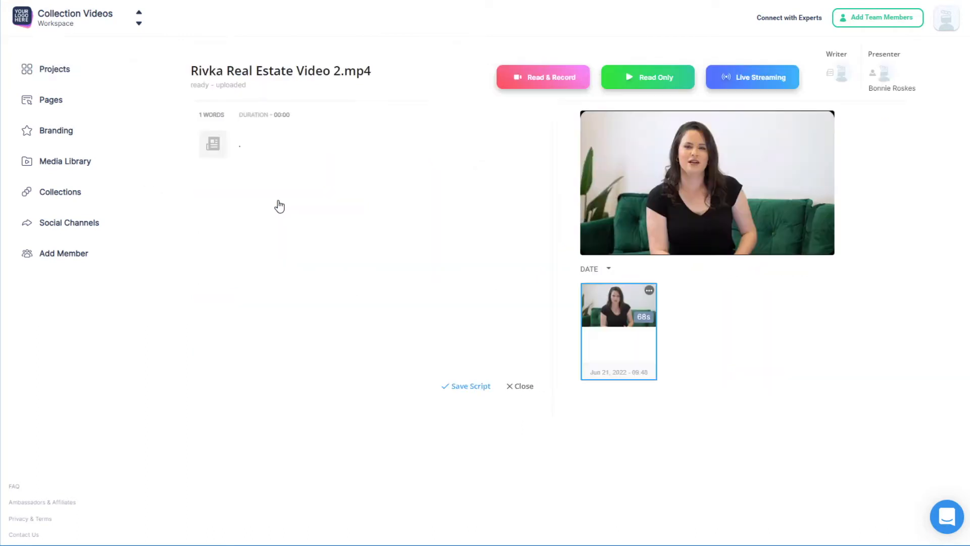
pyautogui.moveTo(527, 256)
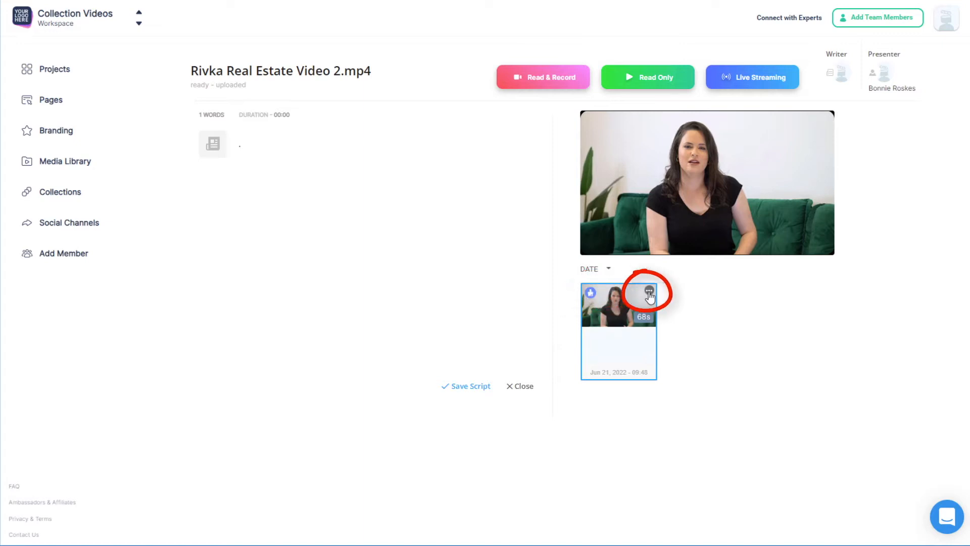
pyautogui.click(648, 292)
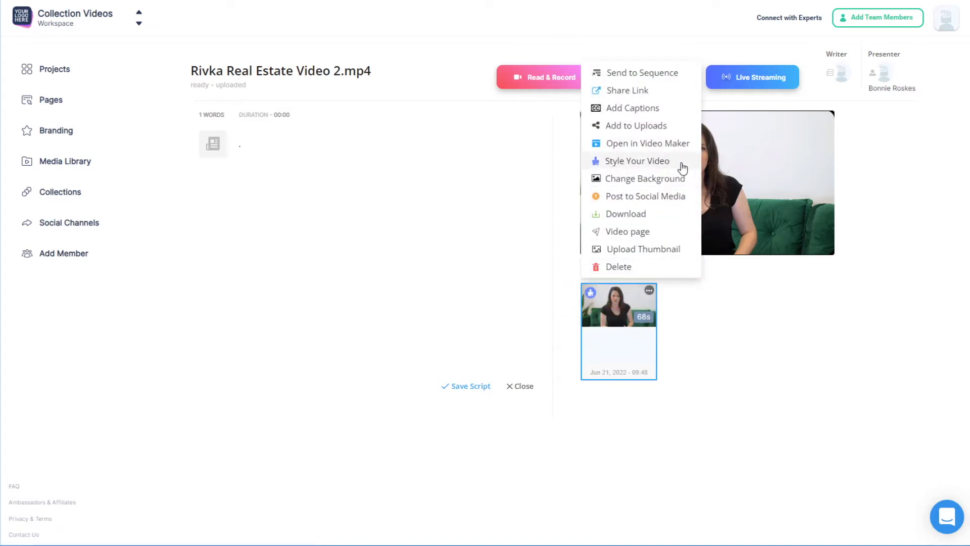
pyautogui.click(634, 161)
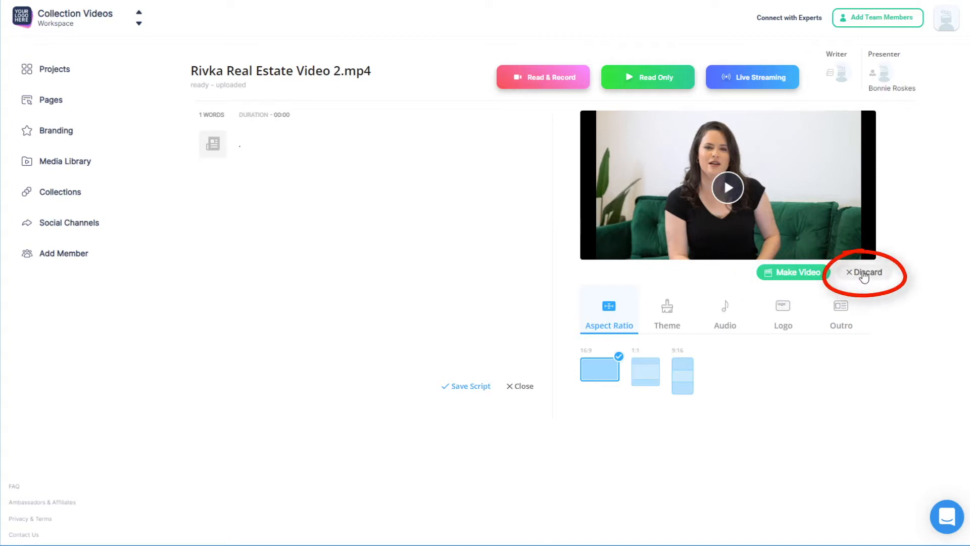
pyautogui.click(864, 272)
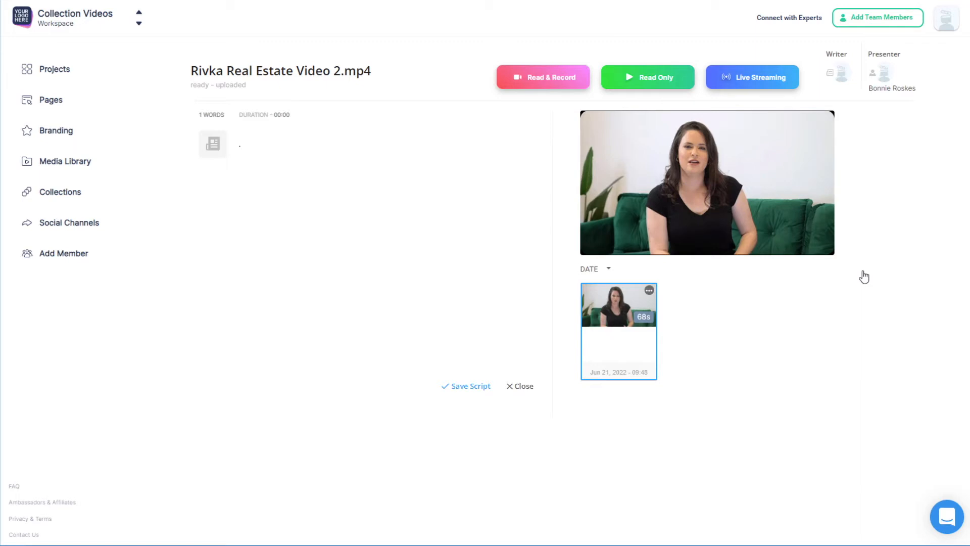
# Generate English captions for the take, review them, and send it to Video Maker
pyautogui.click(648, 290)
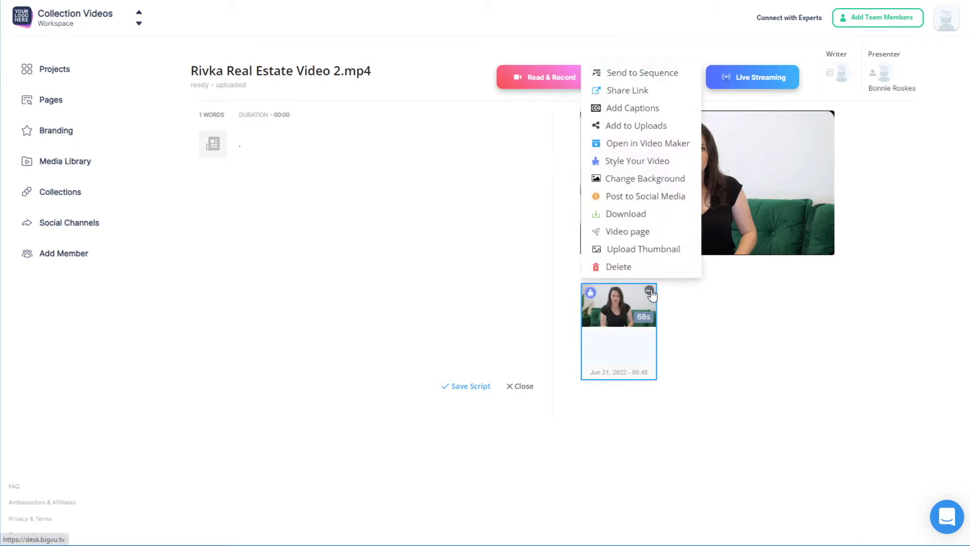
pyautogui.click(632, 108)
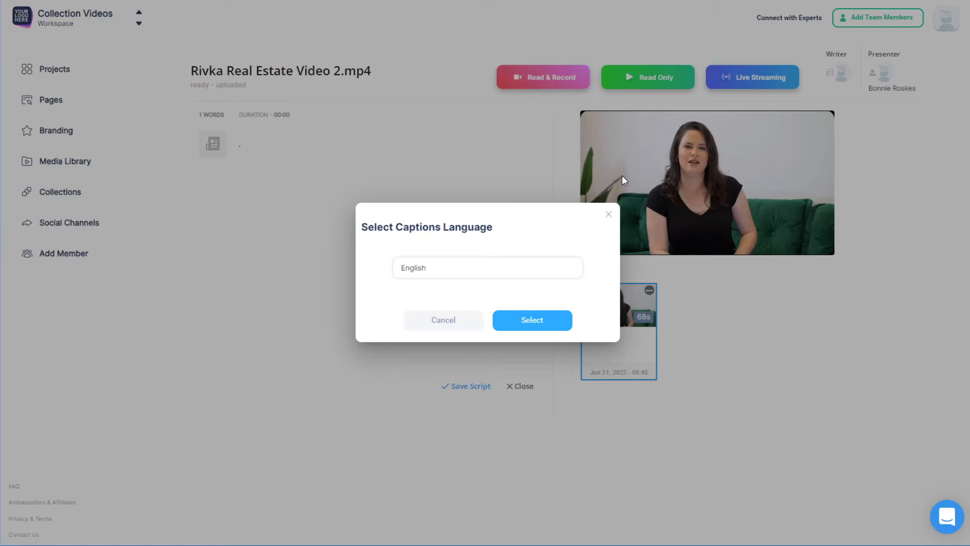
pyautogui.moveTo(591, 230)
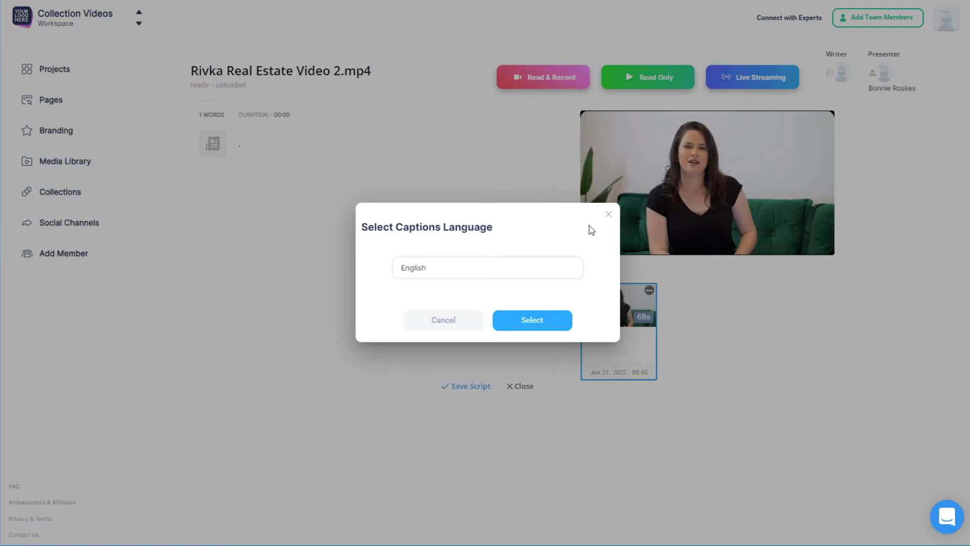
pyautogui.click(531, 320)
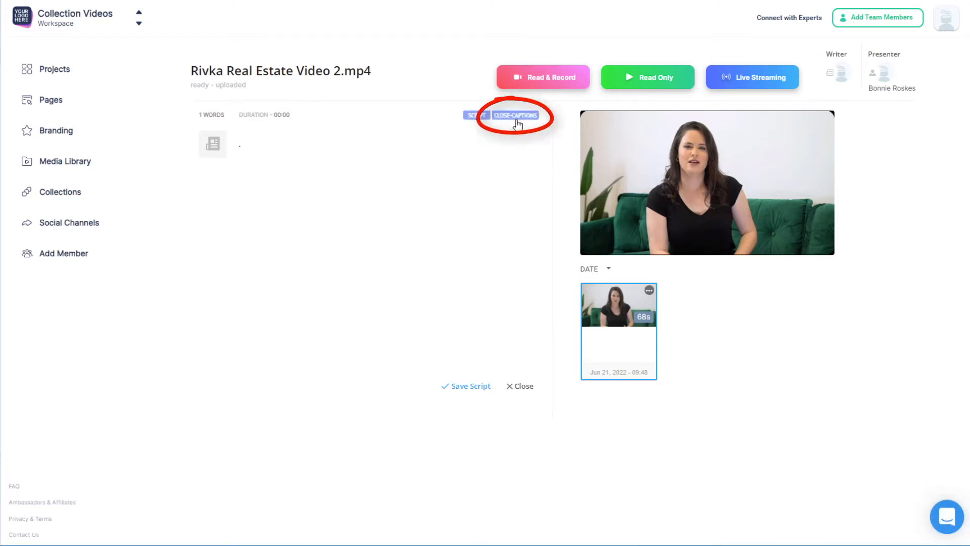
pyautogui.click(513, 115)
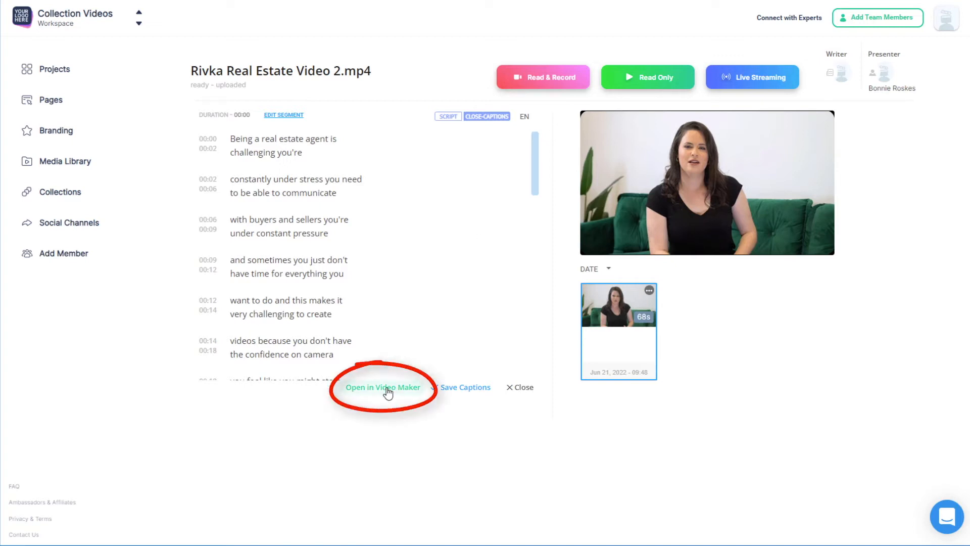
pyautogui.click(383, 386)
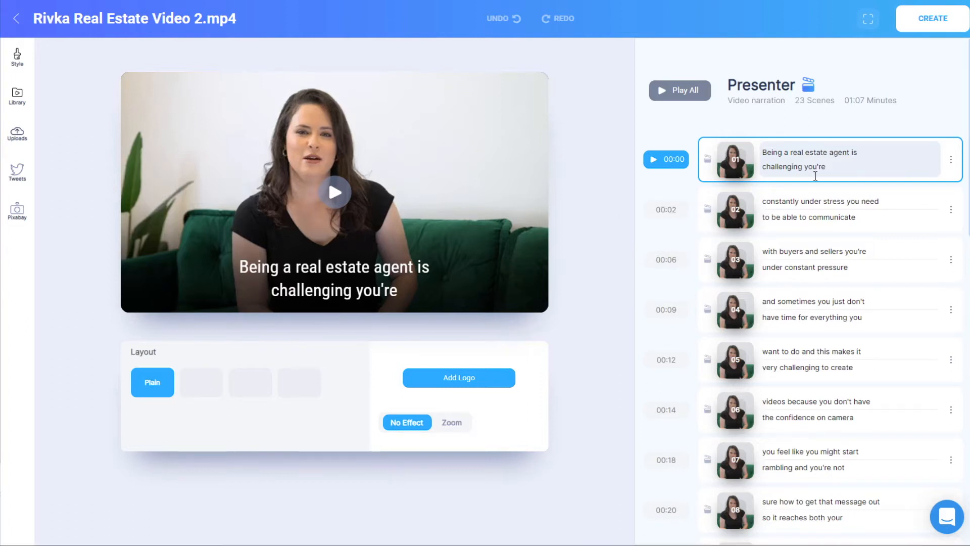
# End caption one with a period, start caption two with You're, and merge scene two with the next
pyautogui.write('.')
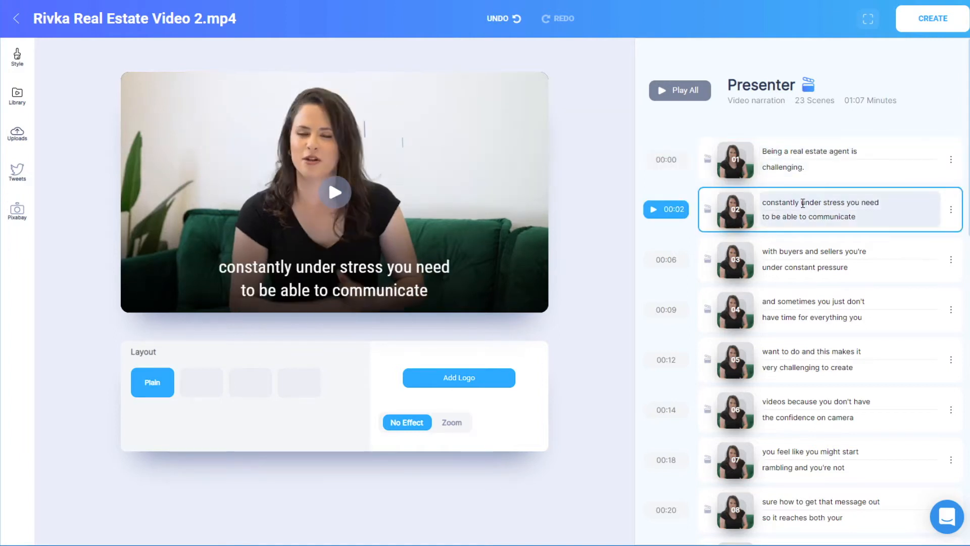
pyautogui.write("You're")
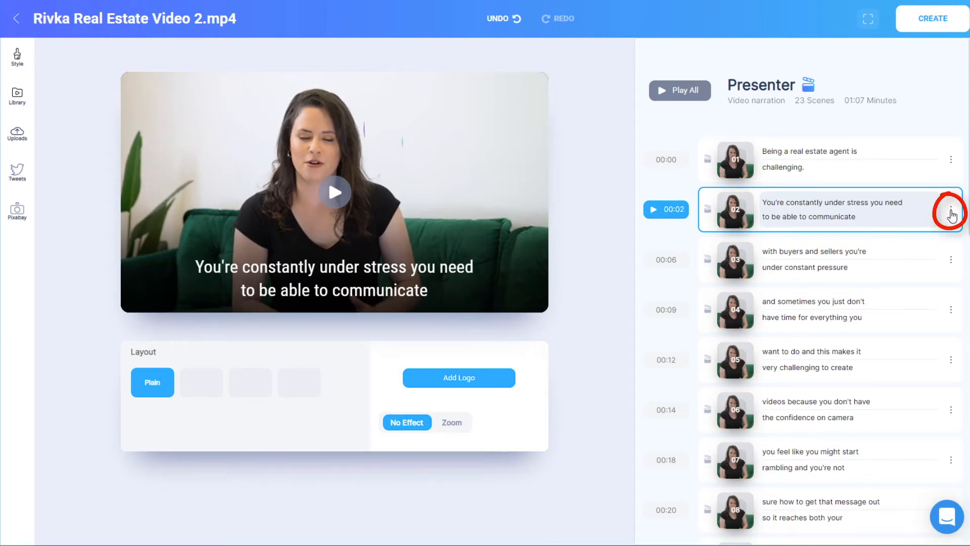
pyautogui.click(951, 210)
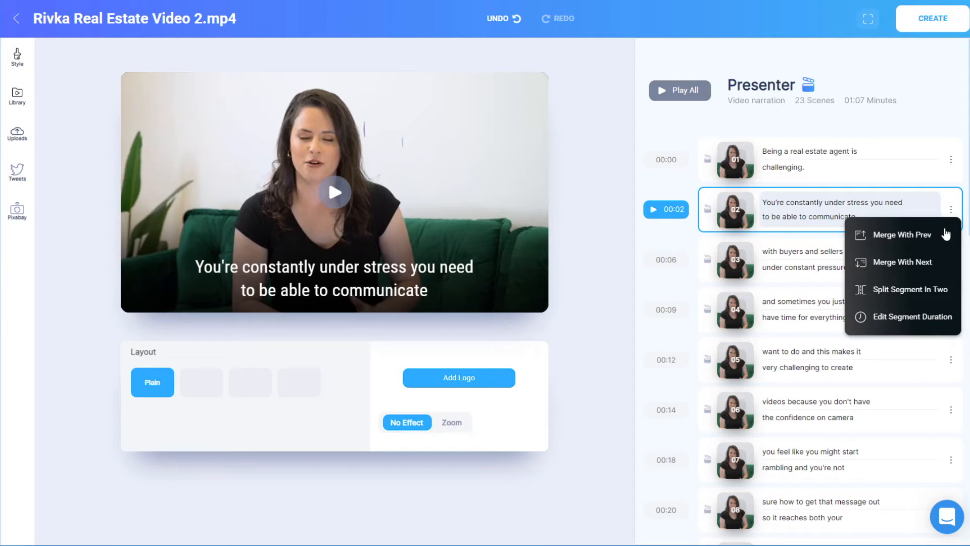
pyautogui.moveTo(921, 262)
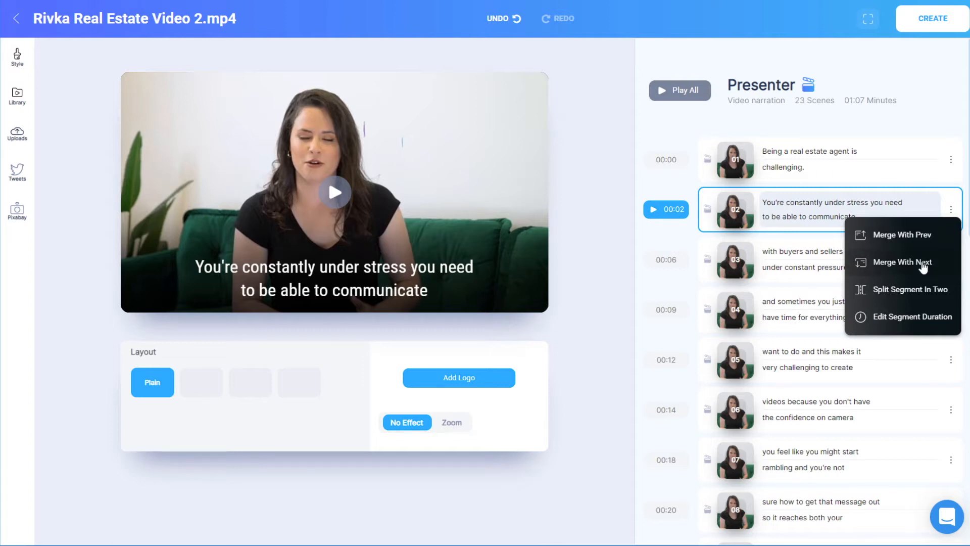
pyautogui.click(904, 261)
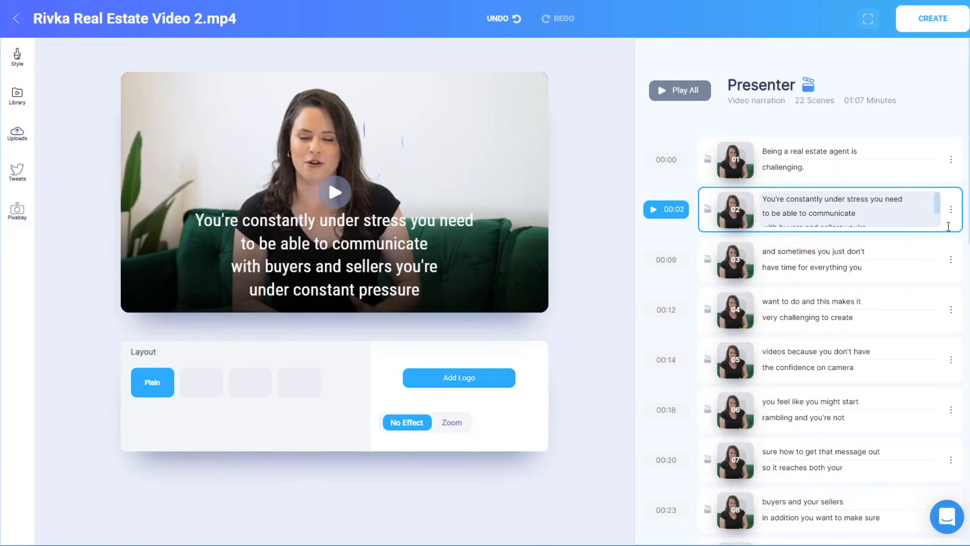
# Split the merged second scene in two and save it
pyautogui.click(951, 209)
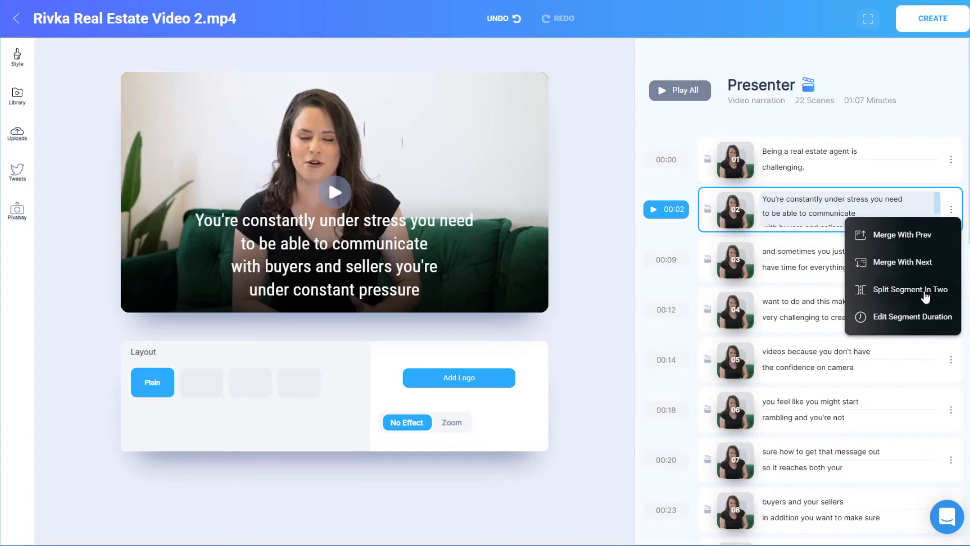
pyautogui.click(910, 289)
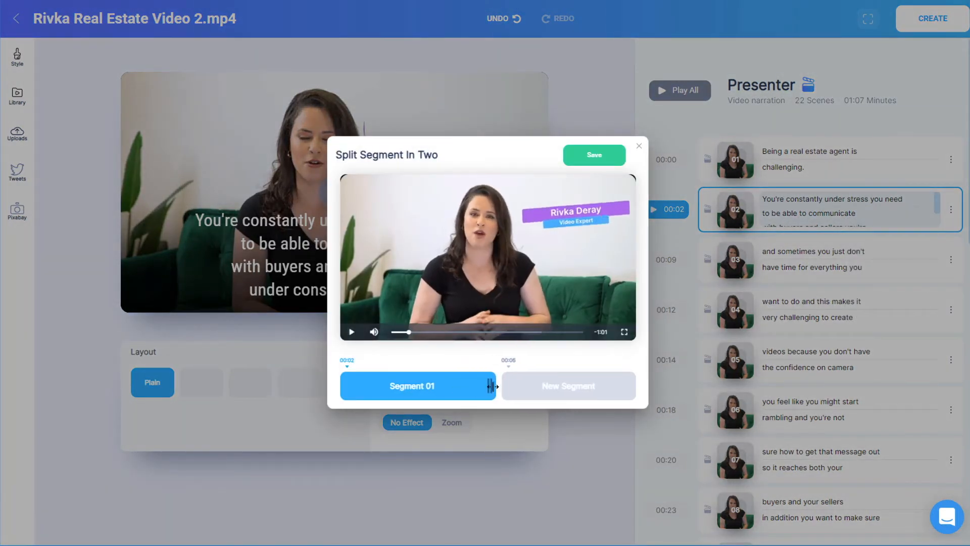
pyautogui.click(593, 154)
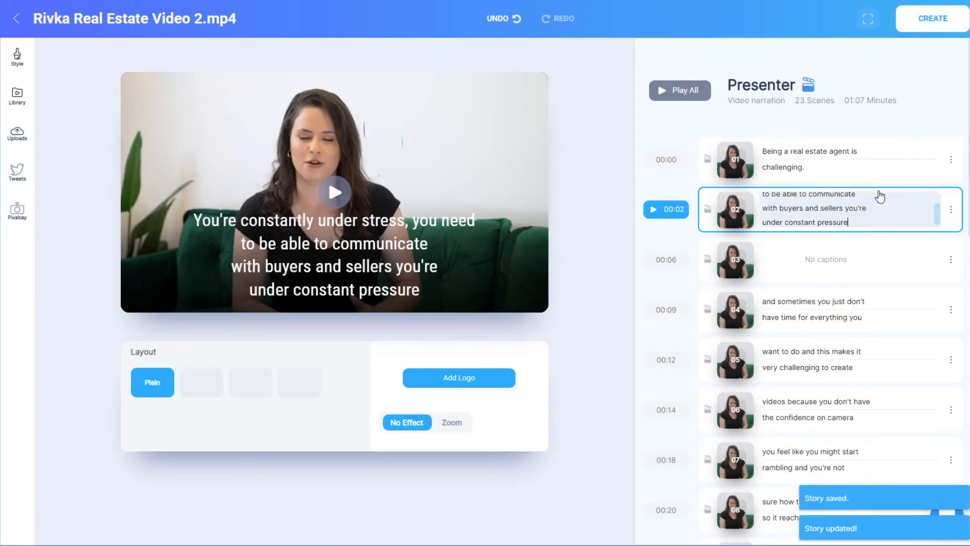
pyautogui.click(826, 259)
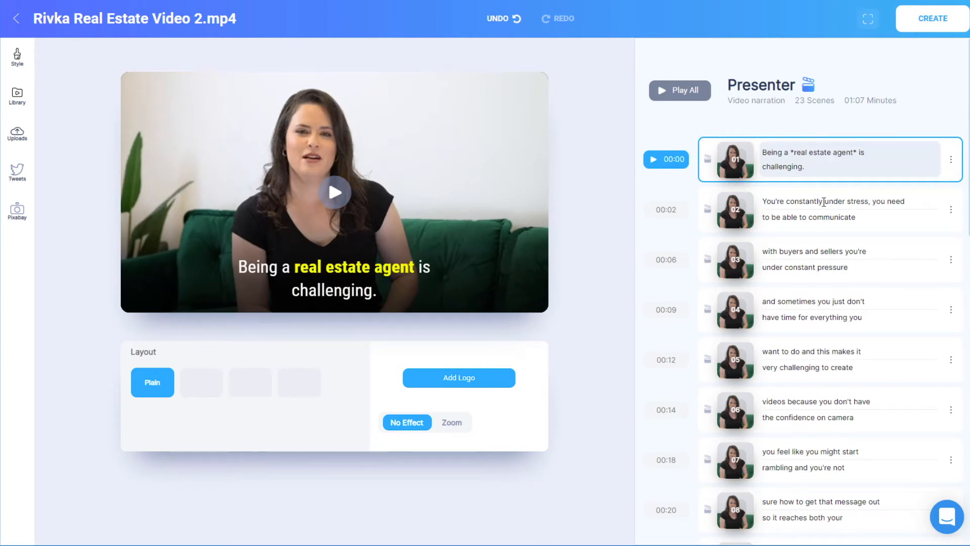
# Highlight 'under stress' in scene two and add an enlarged BIGVU logo to all scenes
pyautogui.click(829, 208)
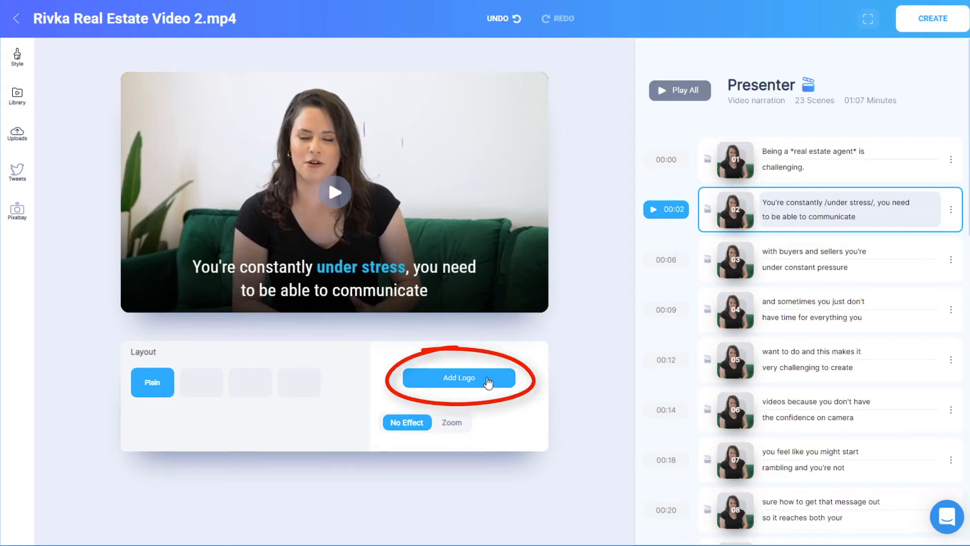
pyautogui.click(459, 377)
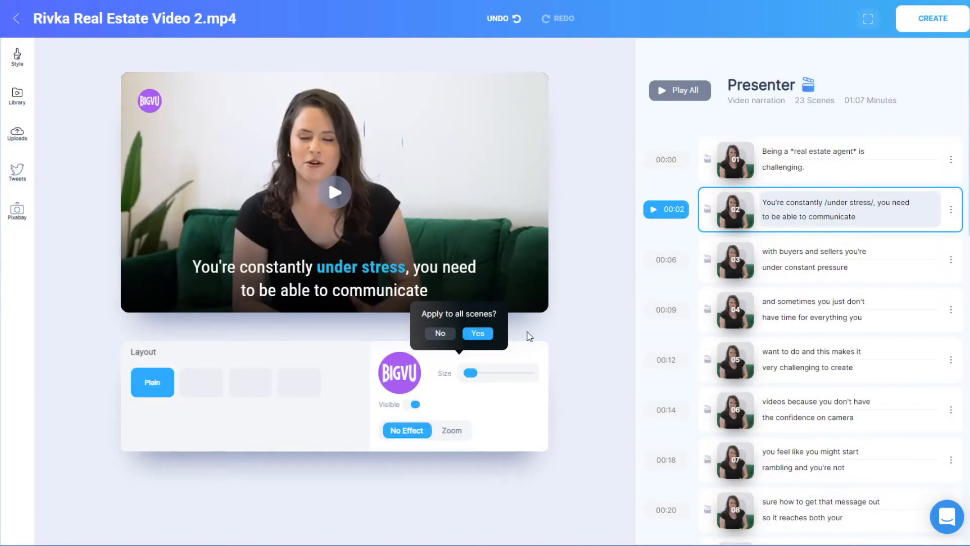
pyautogui.click(476, 333)
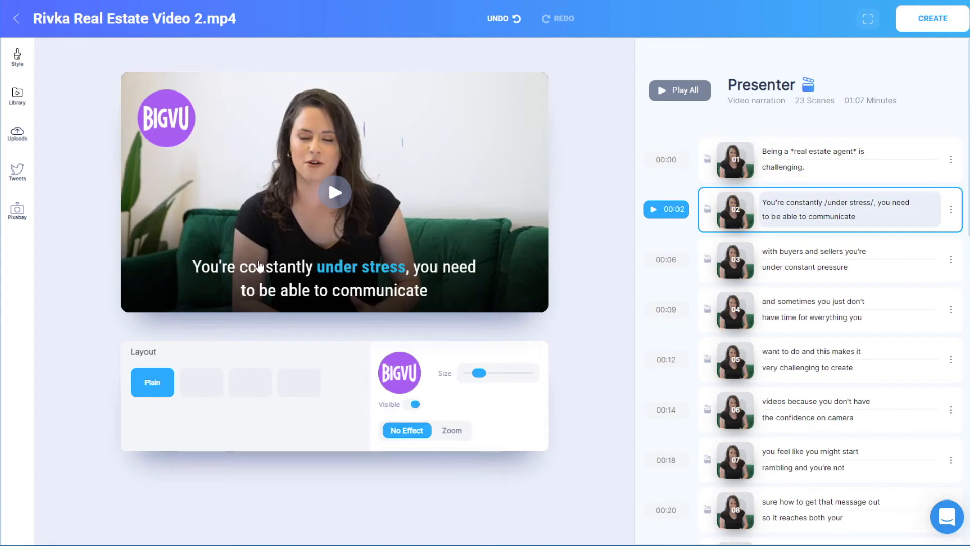
pyautogui.click(17, 56)
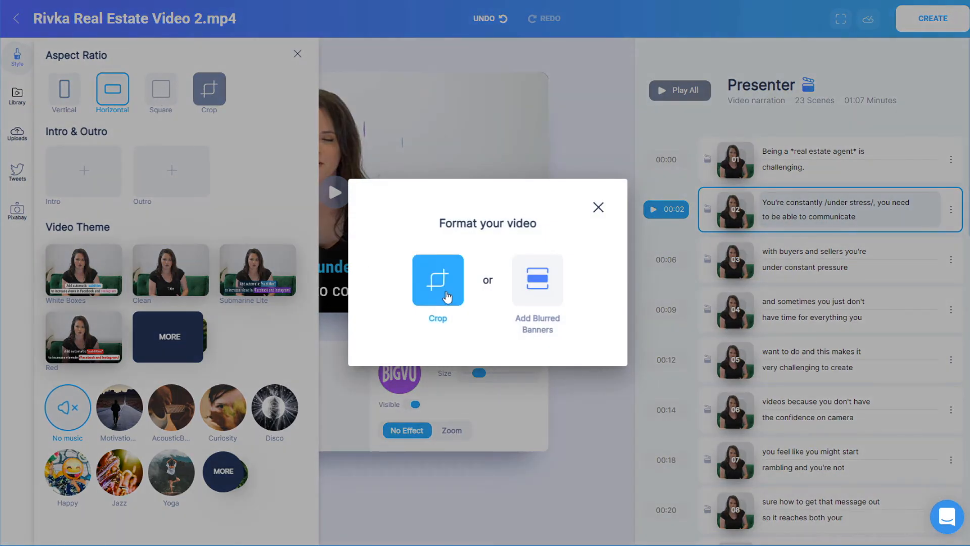
# Crop the video to square and apply the Submarine Lite theme with Motivation music
pyautogui.click(437, 280)
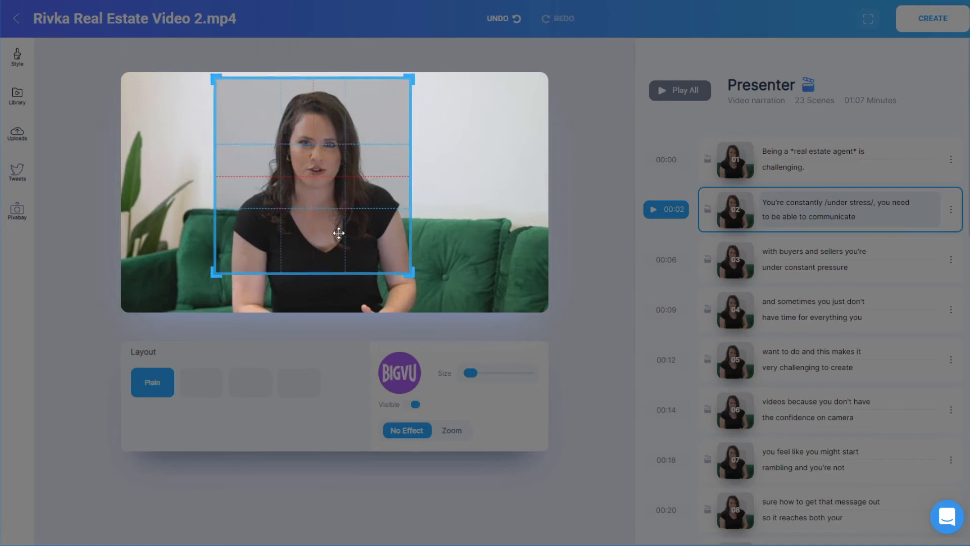
pyautogui.click(17, 57)
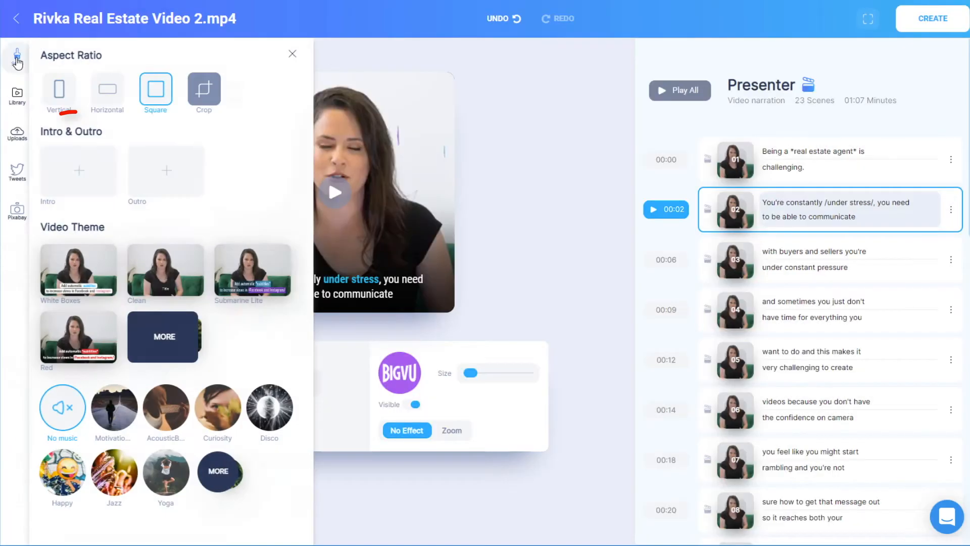
pyautogui.click(78, 170)
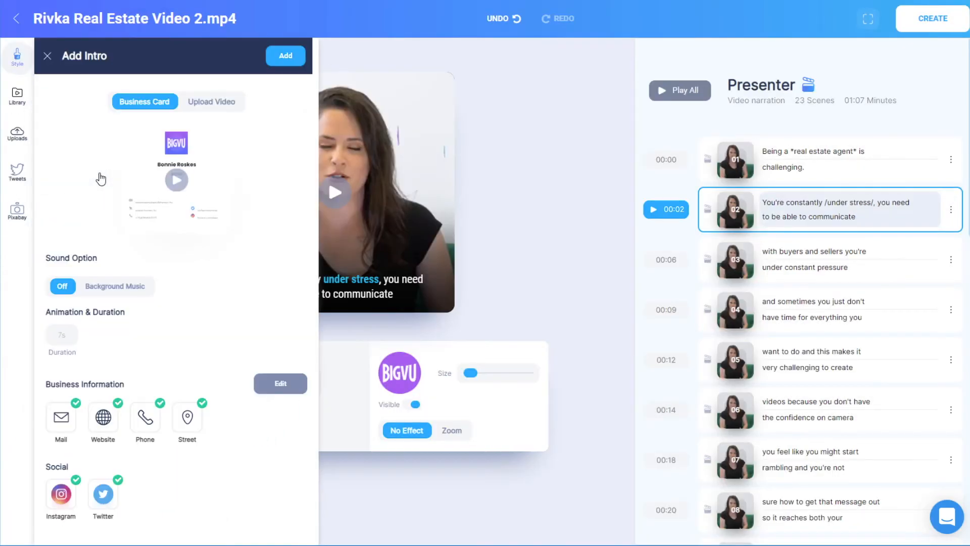
pyautogui.click(208, 101)
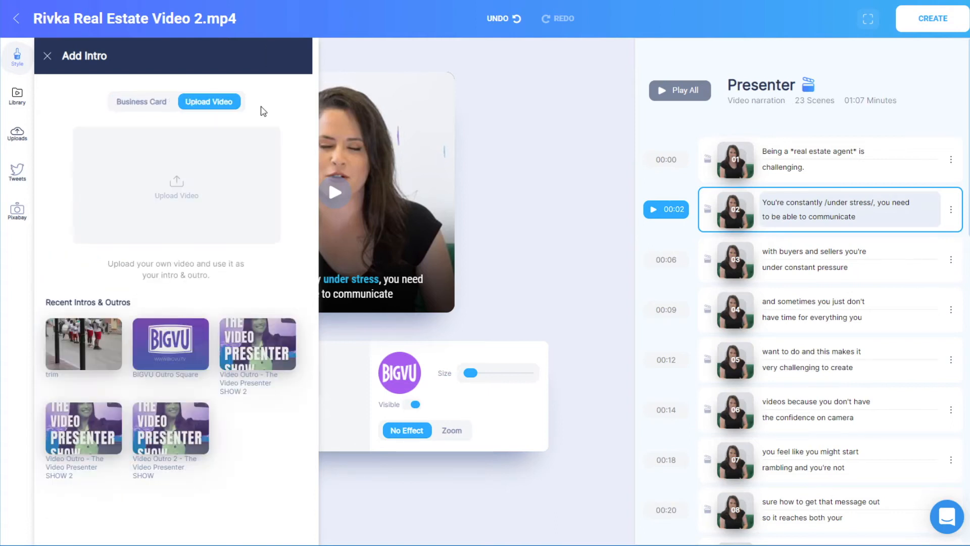
pyautogui.click(17, 55)
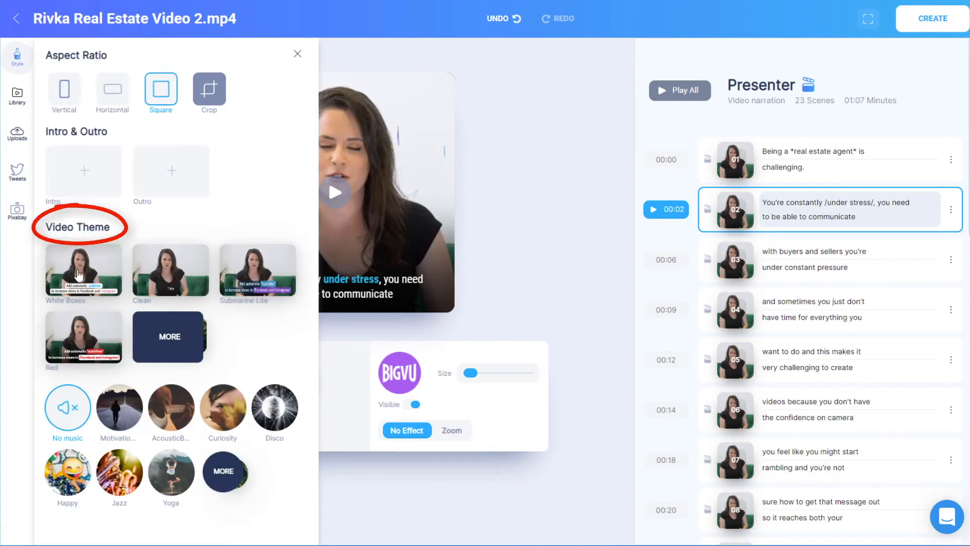
pyautogui.click(257, 271)
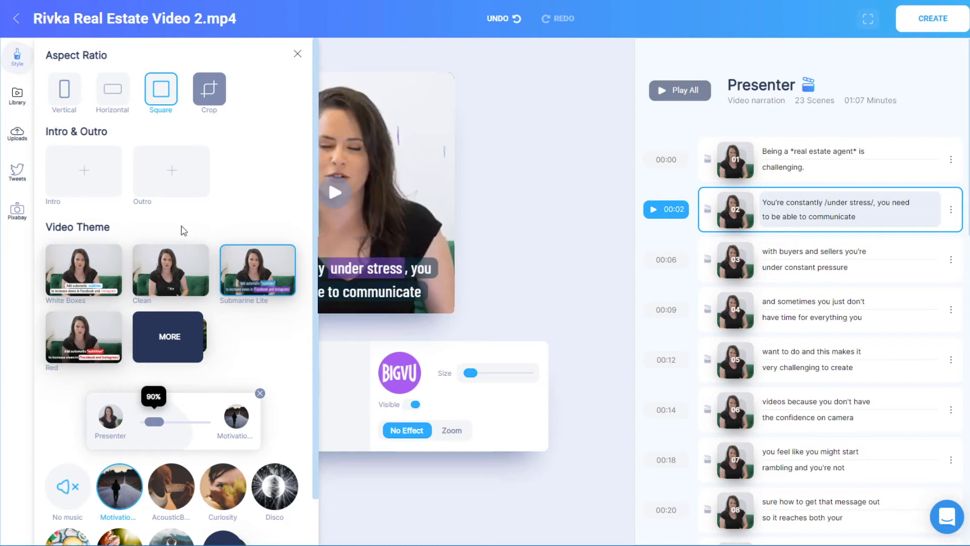
pyautogui.click(17, 96)
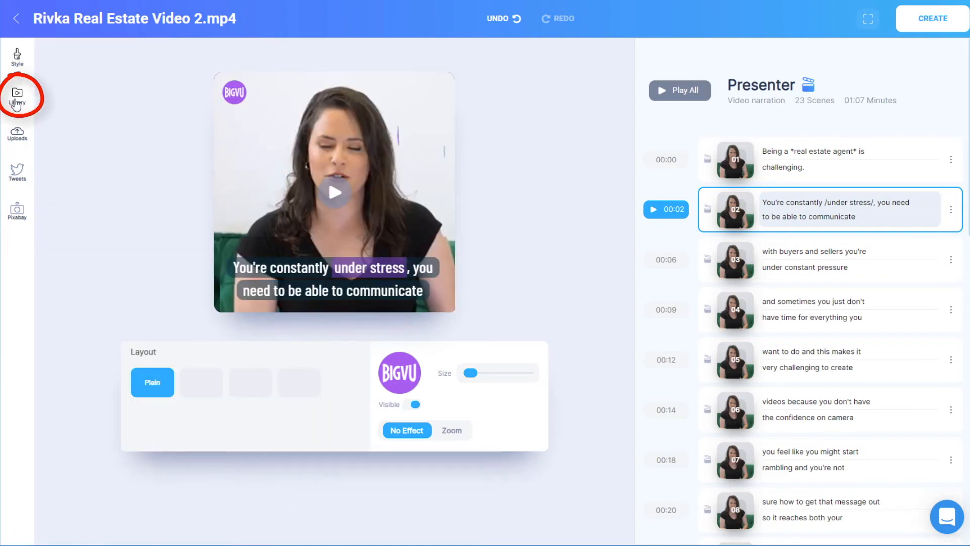
# Overlay the uploaded house photo onto presenter scenes from the Library uploads
pyautogui.click(17, 93)
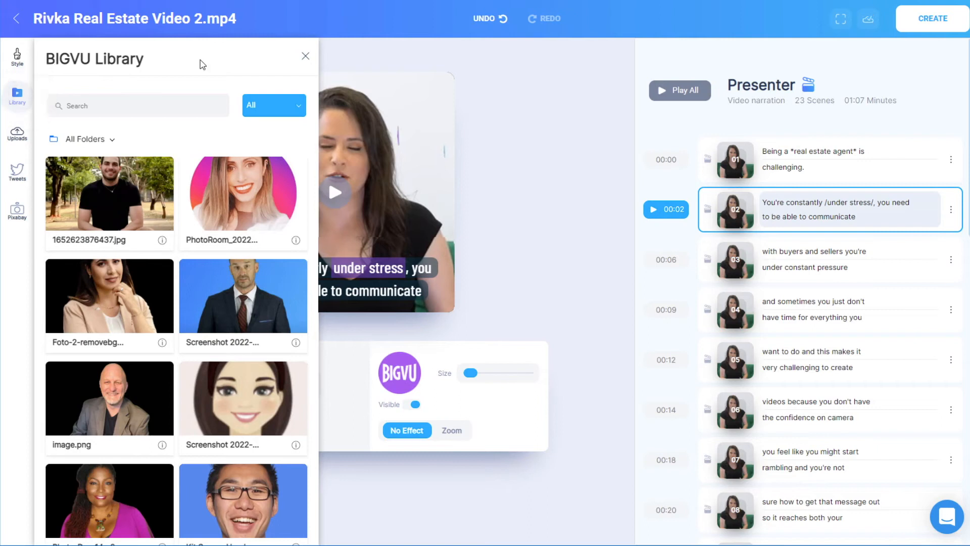
pyautogui.click(17, 132)
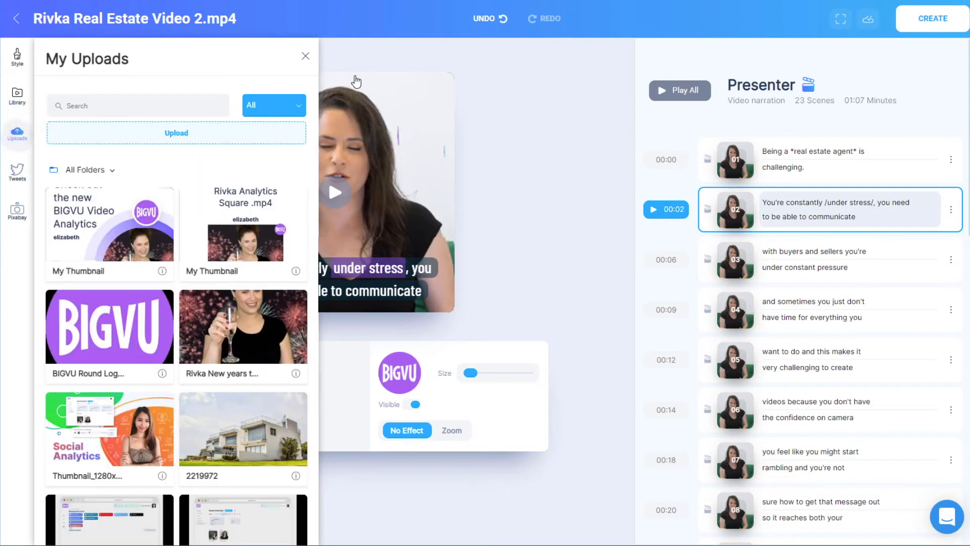
pyautogui.moveTo(237, 444)
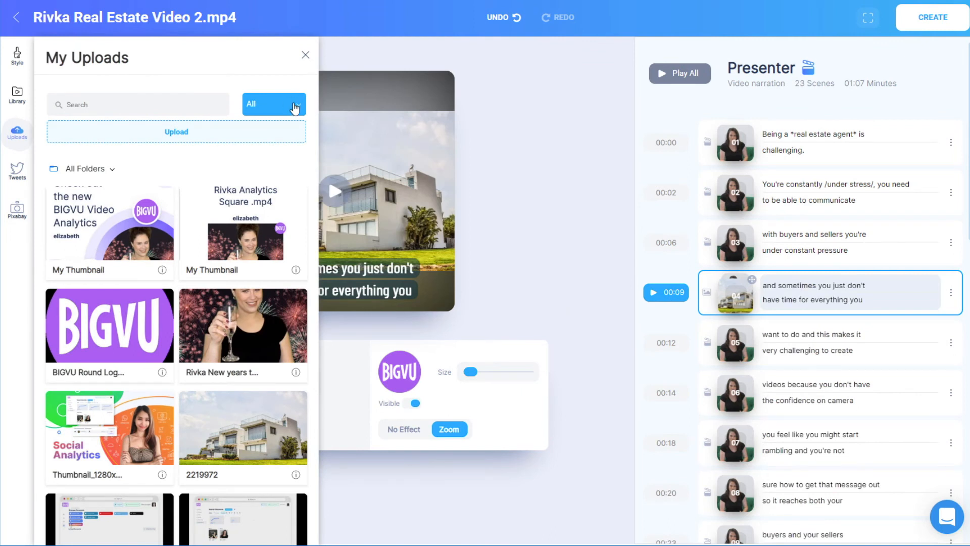
pyautogui.click(273, 103)
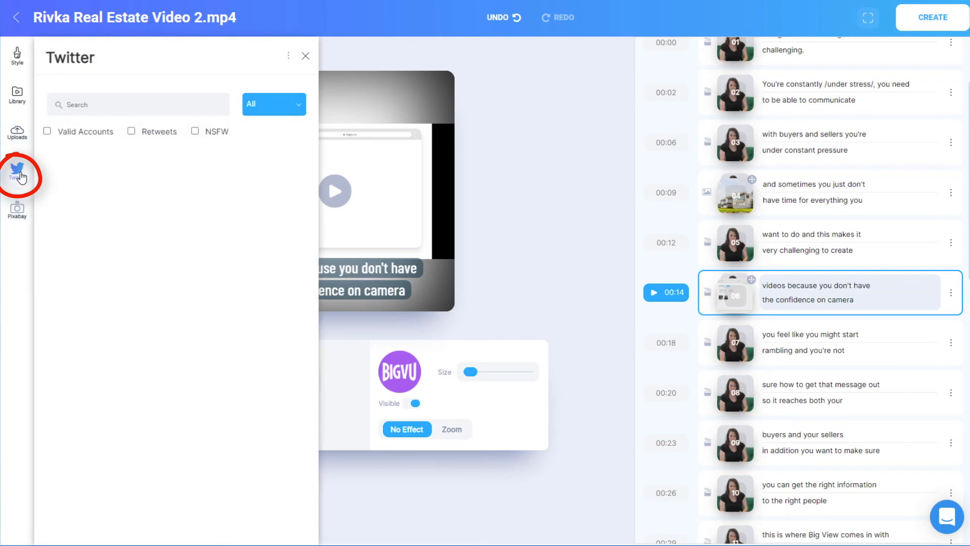
# Add a 'real estate prices' tweet and a red kitchen Pixabay image to scenes
pyautogui.write('real es')
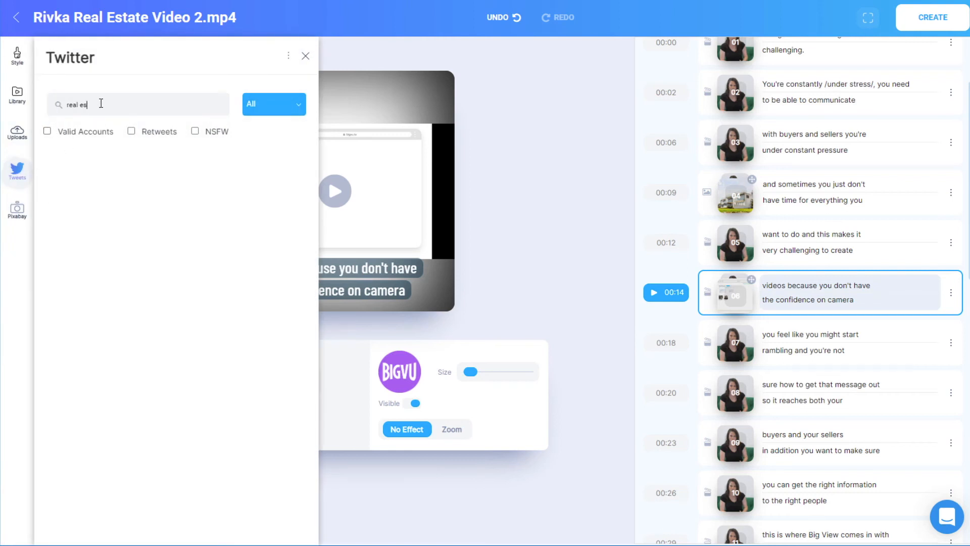
pyautogui.write('real estate prices')
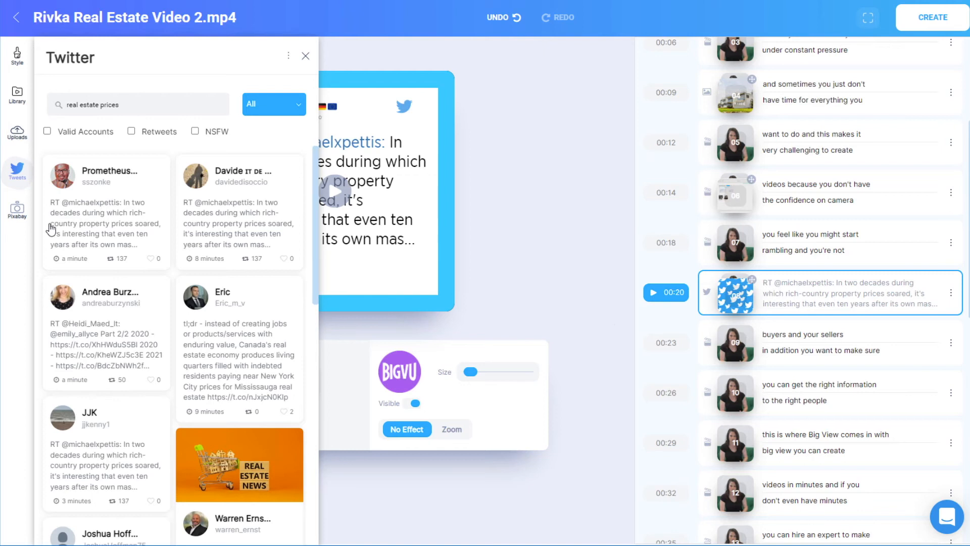
pyautogui.click(17, 210)
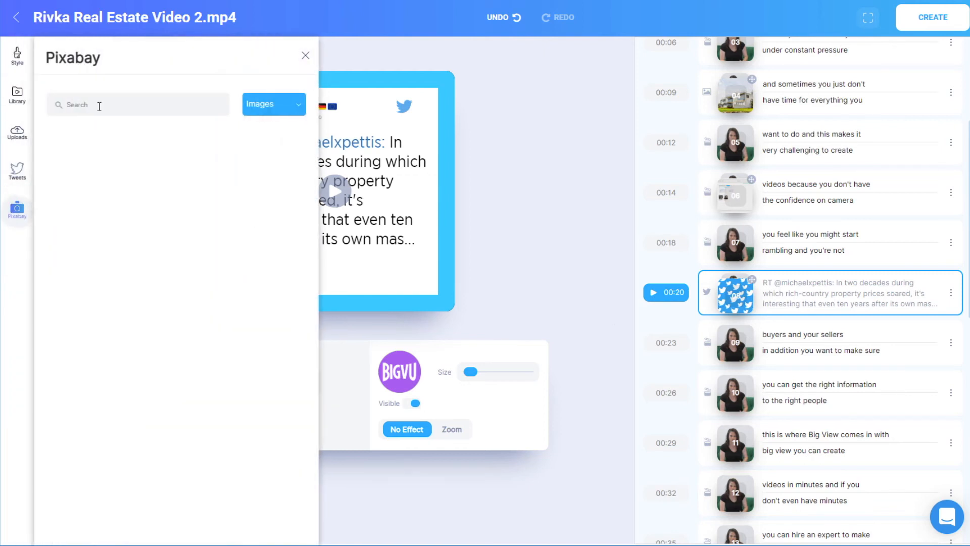
pyautogui.write('real estate')
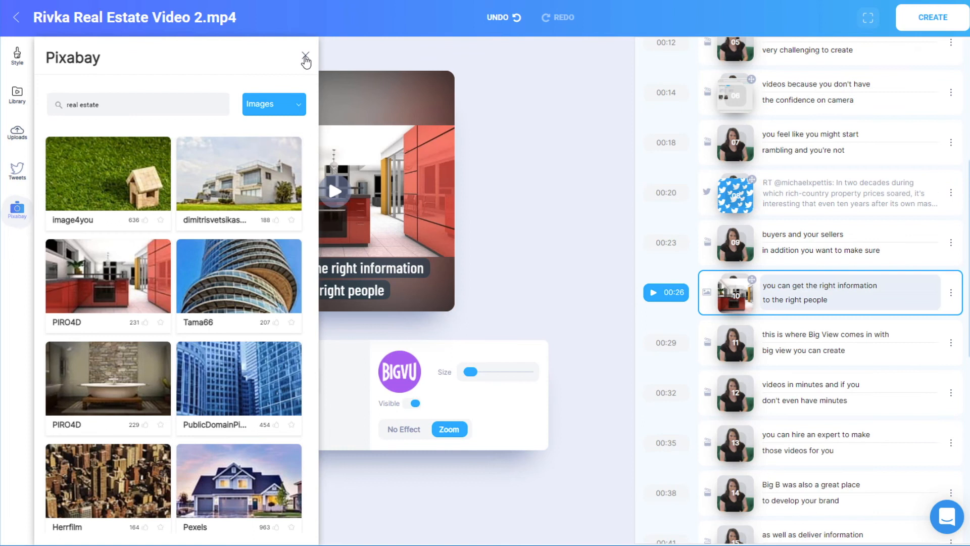
pyautogui.click(306, 56)
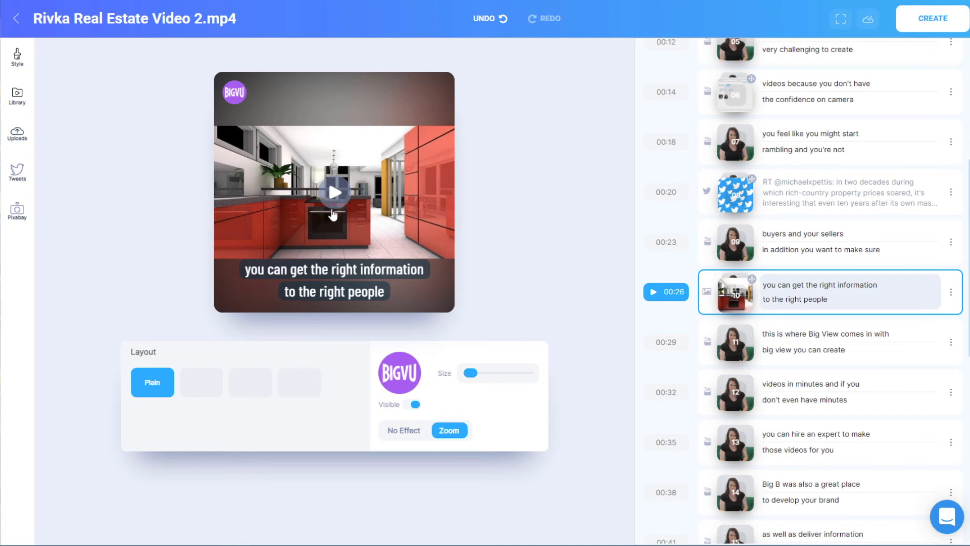
# Remove scene 10's zoom effect and kitchen image, then create the finished video
pyautogui.click(334, 191)
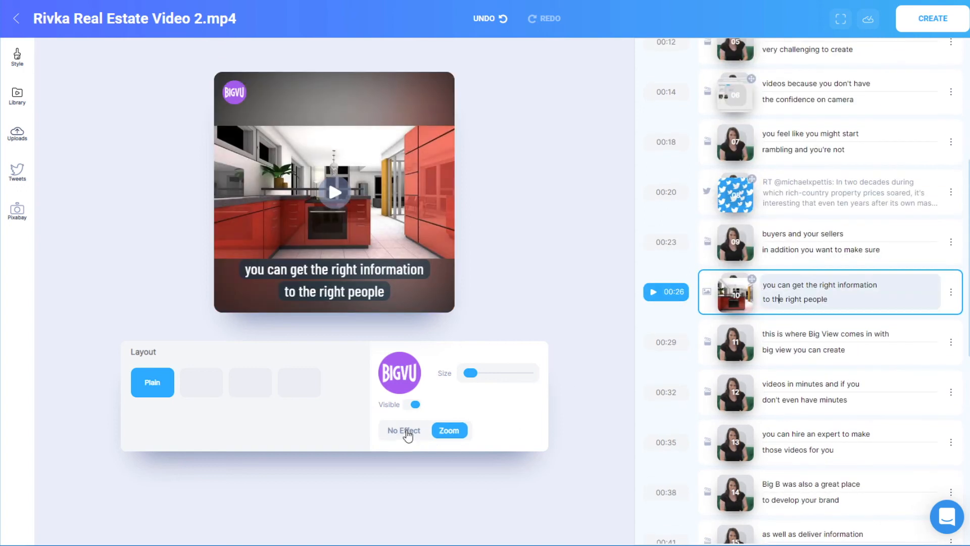
pyautogui.click(403, 430)
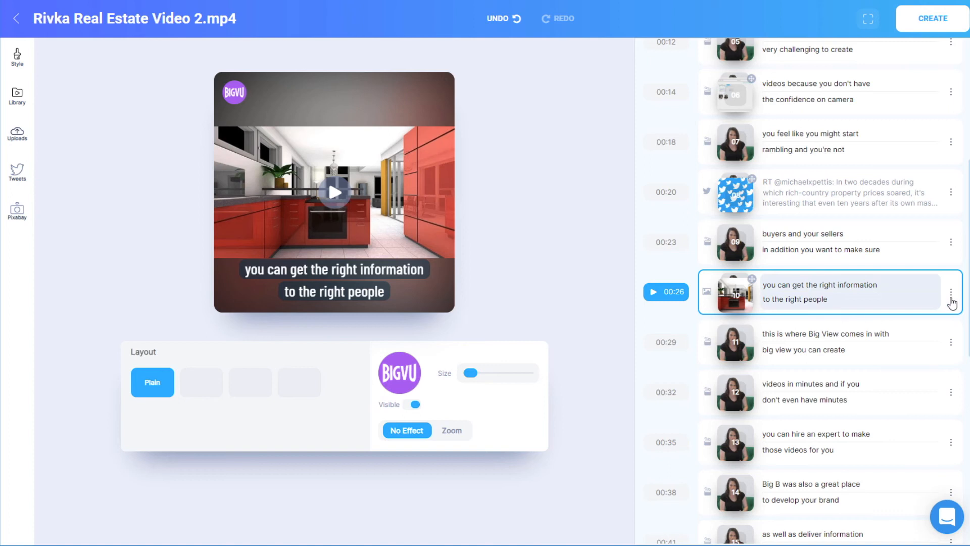
pyautogui.click(951, 291)
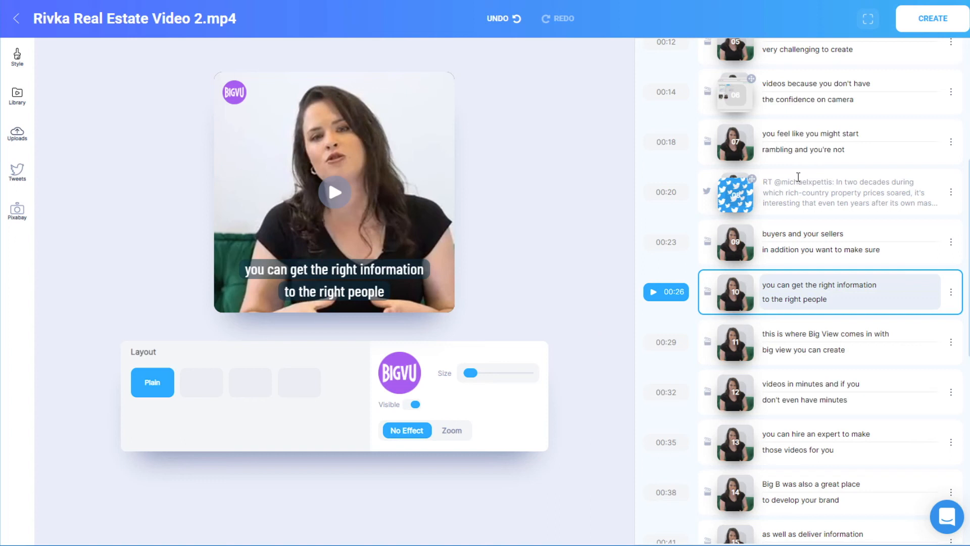
pyautogui.click(933, 18)
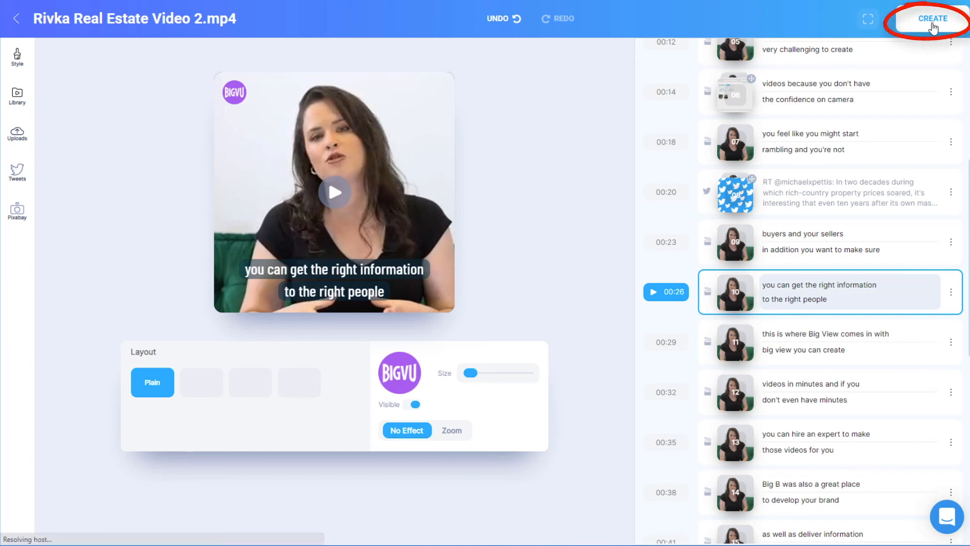
pyautogui.click(933, 18)
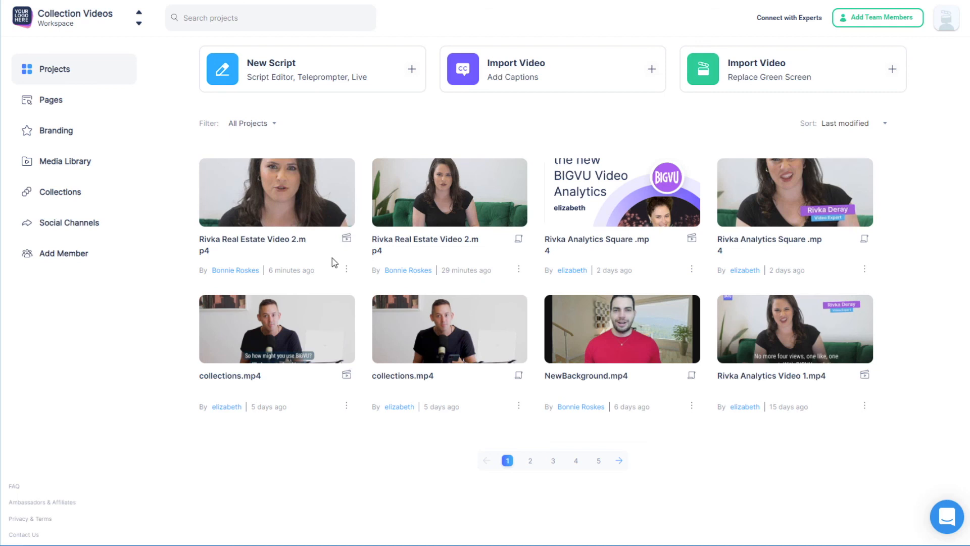
# Choose Edit from the newest Rivka Real Estate Video 2.mp4 project card's menu
pyautogui.click(347, 269)
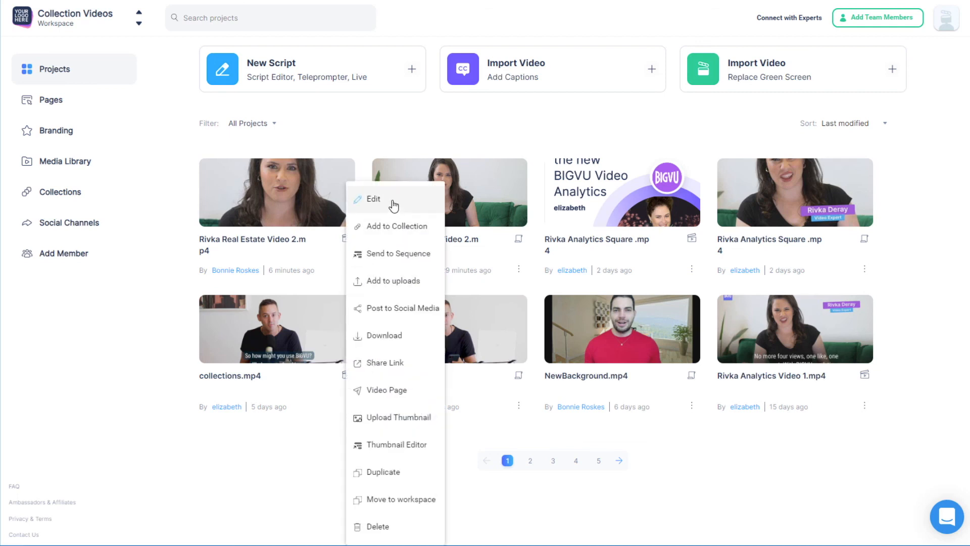
pyautogui.click(373, 199)
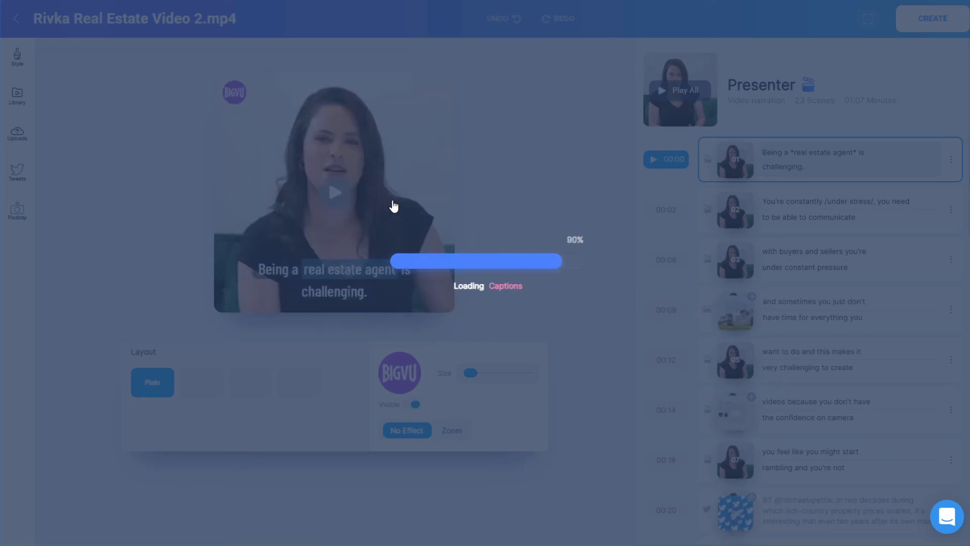